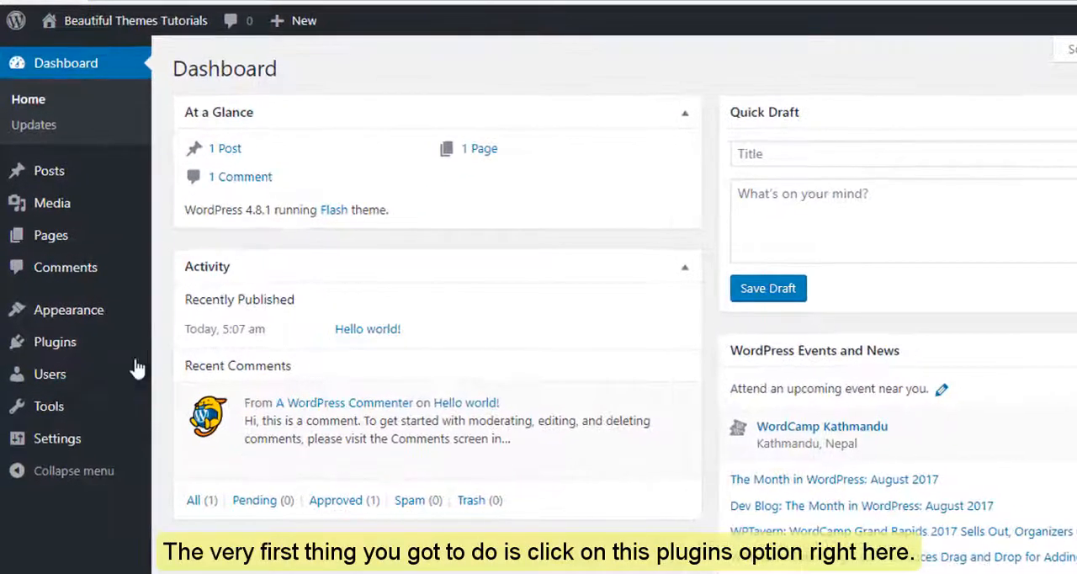
# - Go to the installed plugins list (Akismet Anti-Spam, Hello Dolly, Really Simple SSL) and start adding a new plugin
pyautogui.click(53, 342)
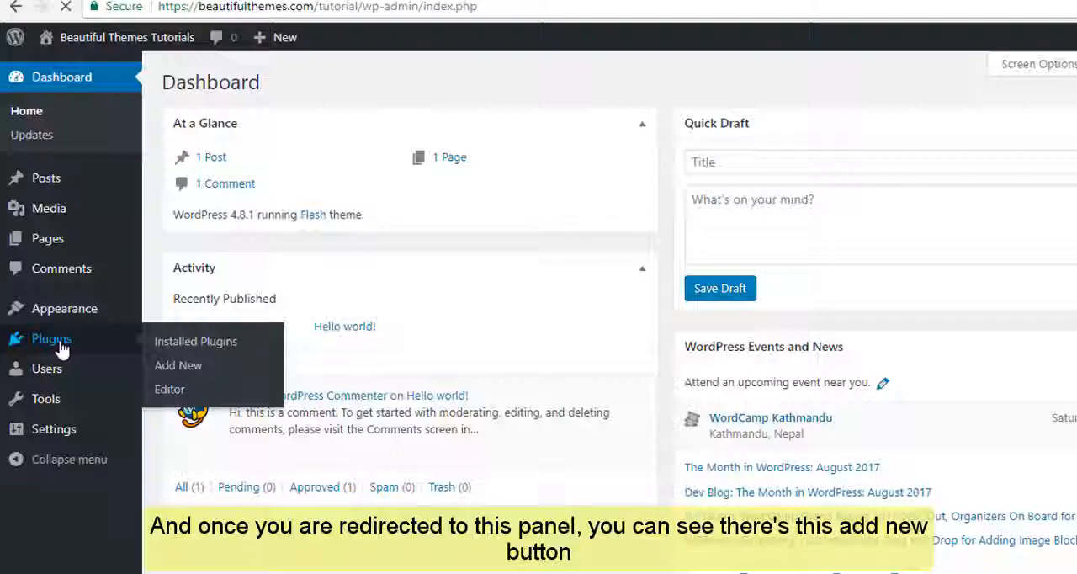
pyautogui.click(195, 340)
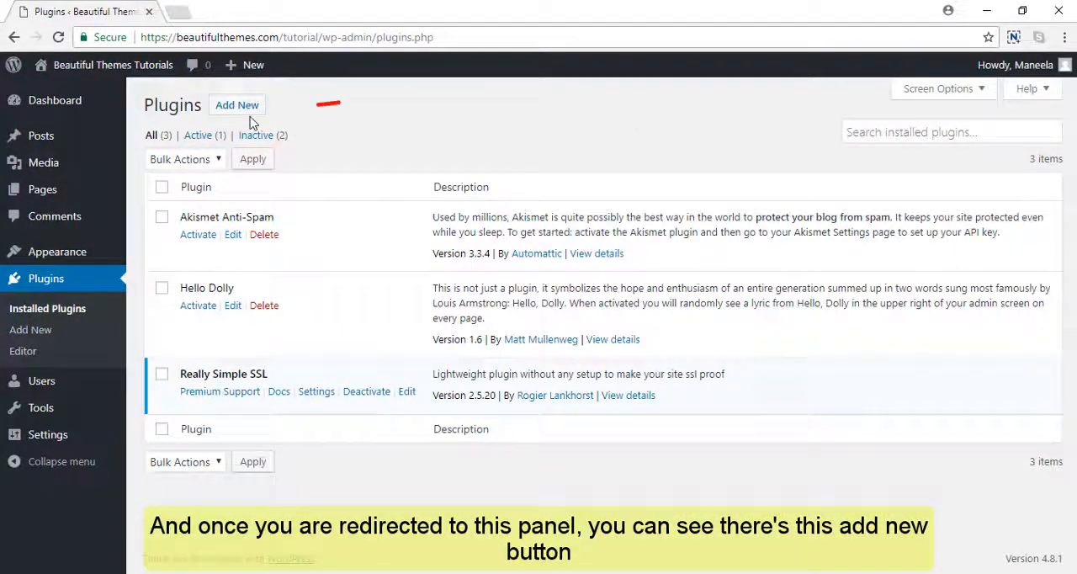
pyautogui.click(237, 104)
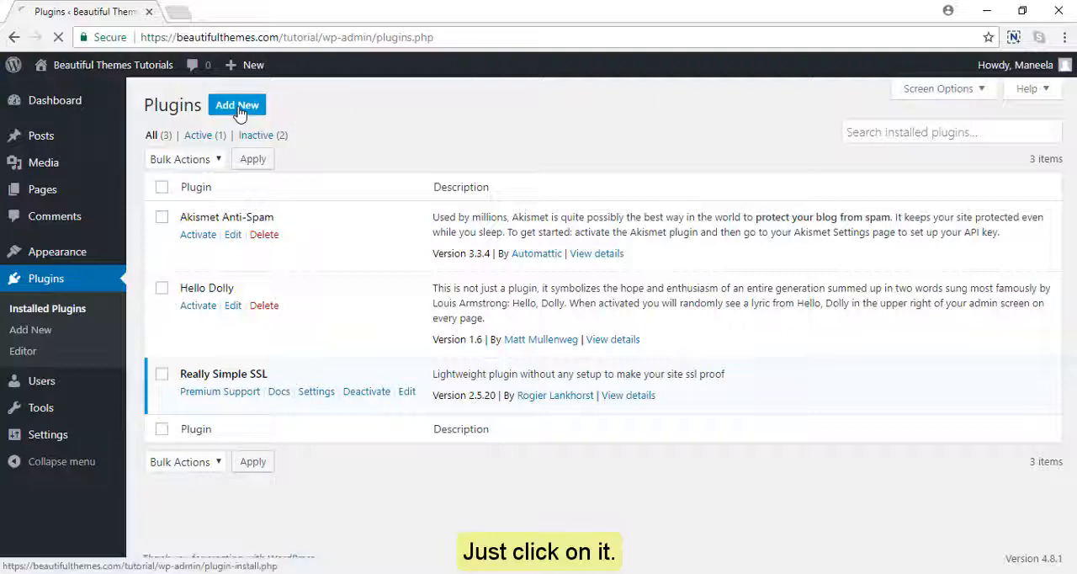
# - From the Add Plugins page, switch to the Upload Plugin form
pyautogui.click(235, 104)
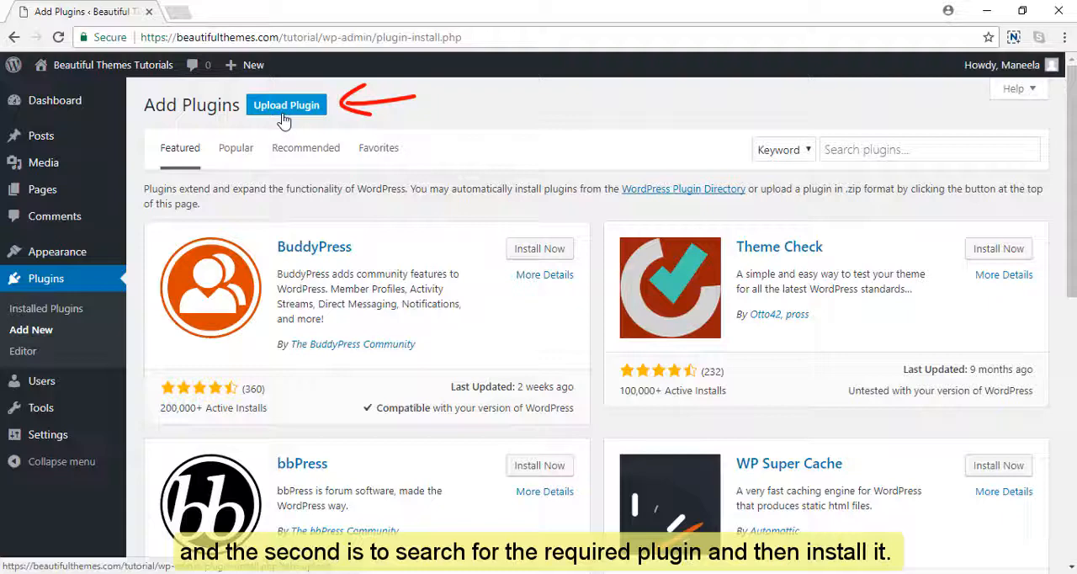
pyautogui.click(929, 148)
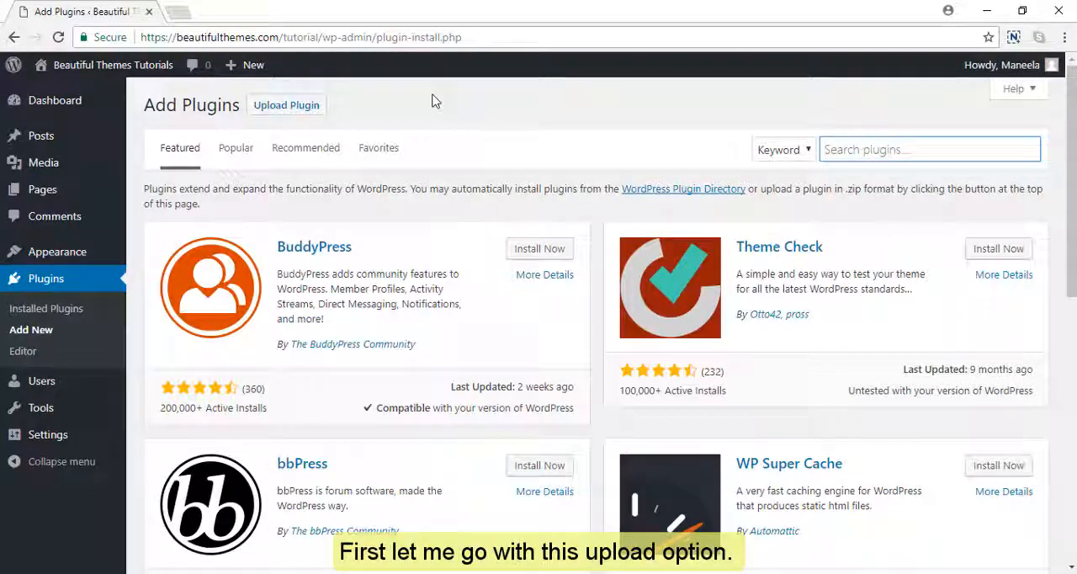
pyautogui.moveTo(295, 91)
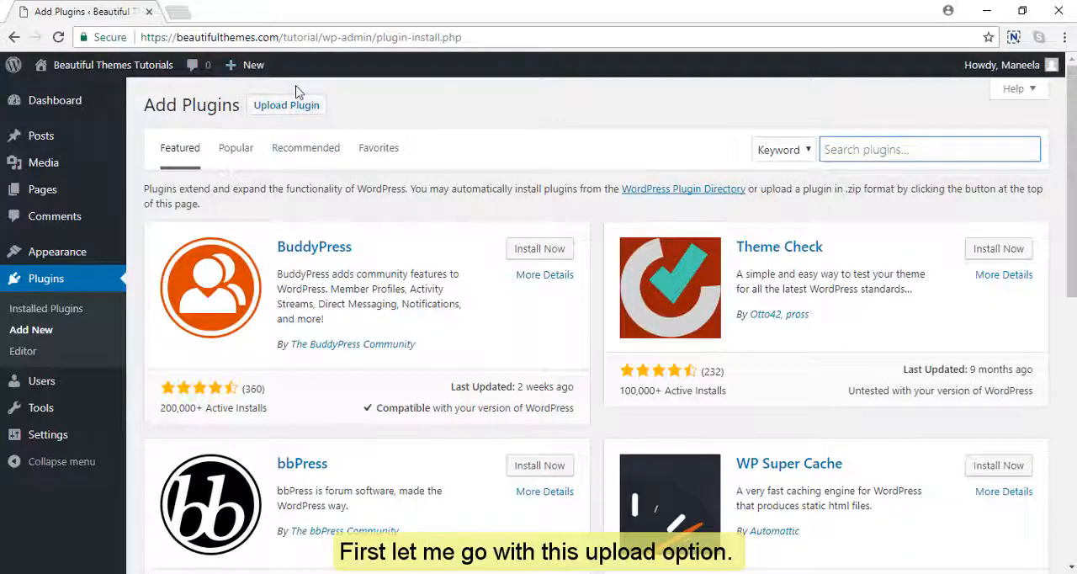
pyautogui.click(286, 105)
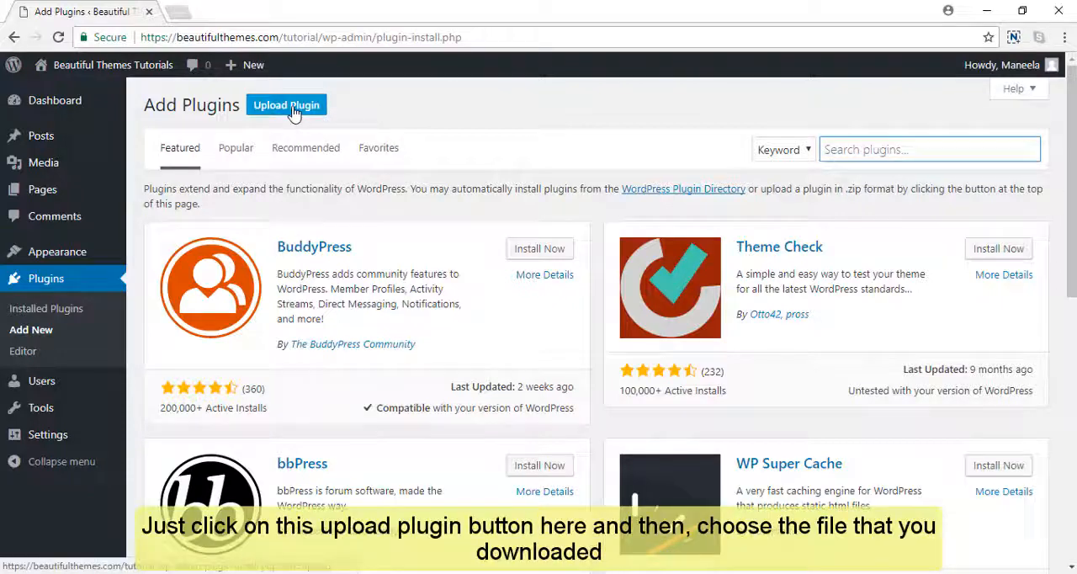
# - Choose social-icons.1.6.0.zip from Downloads as the plugin file to upload
pyautogui.click(286, 105)
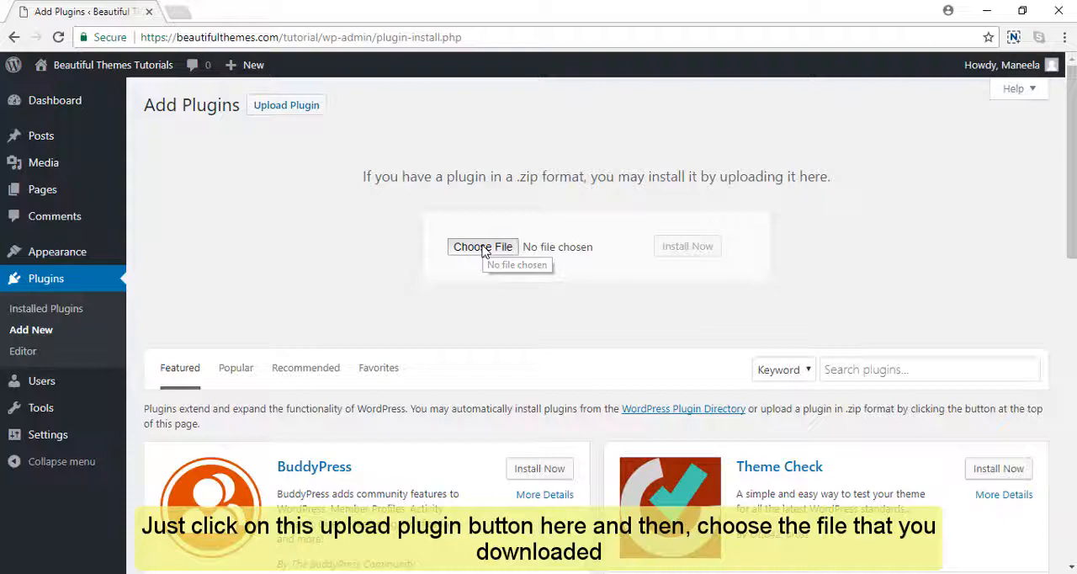
pyautogui.click(481, 245)
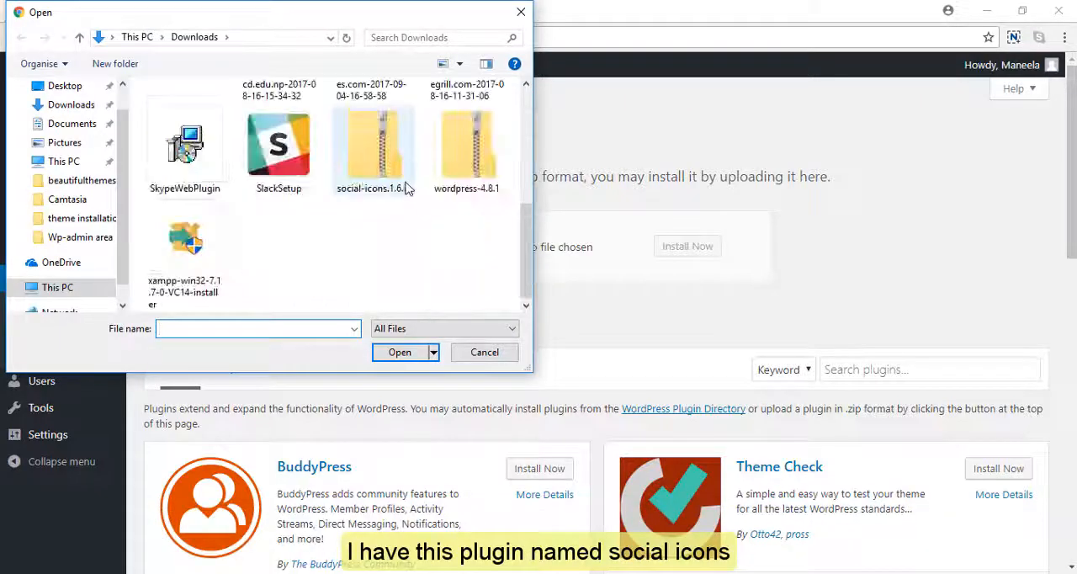
pyautogui.click(373, 148)
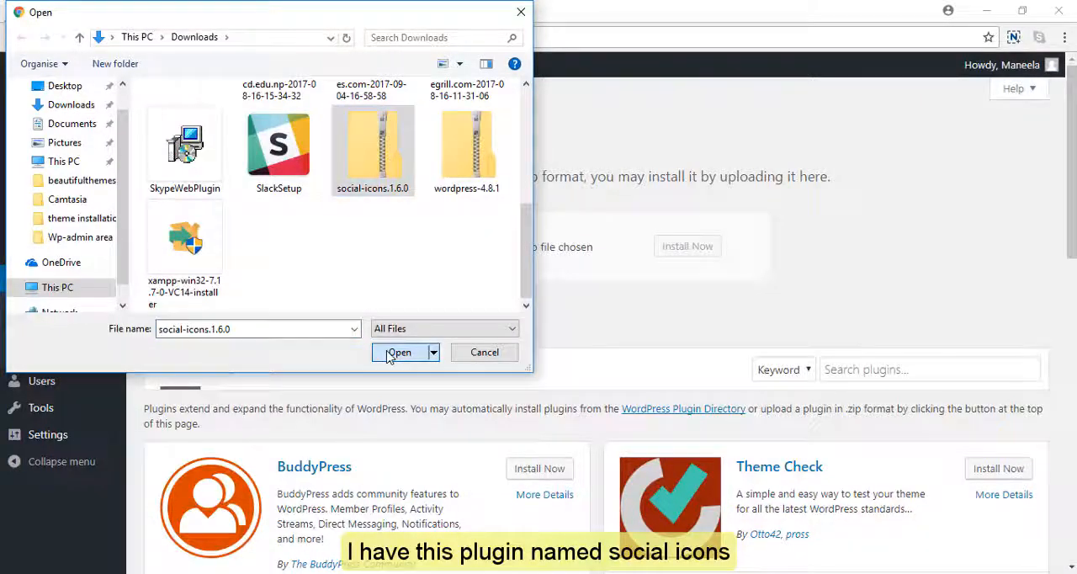
pyautogui.click(399, 352)
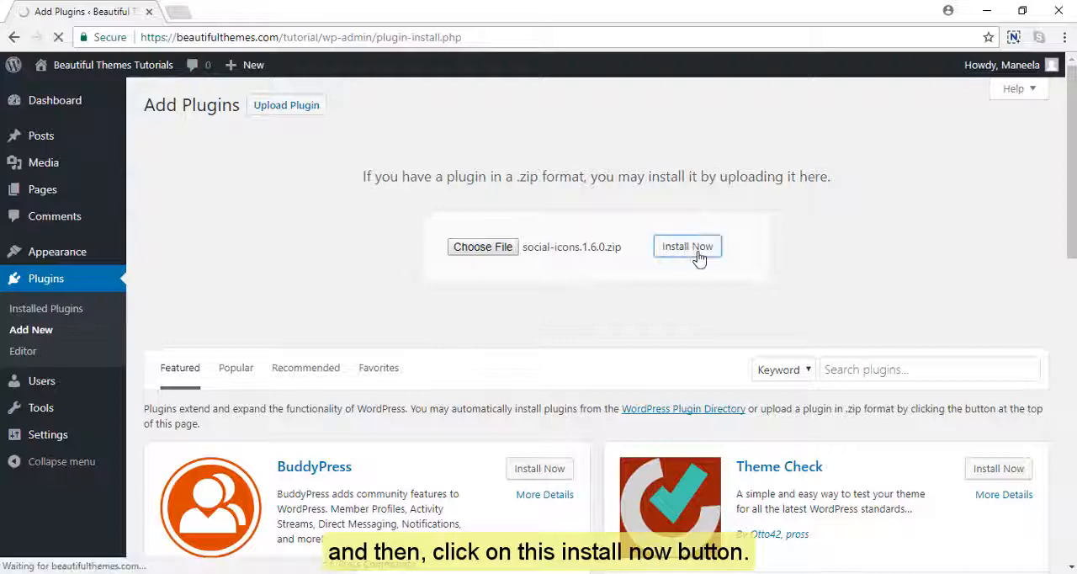
# - Install the Social Icons plugin from the uploaded zip and return to the plugins list
pyautogui.click(687, 245)
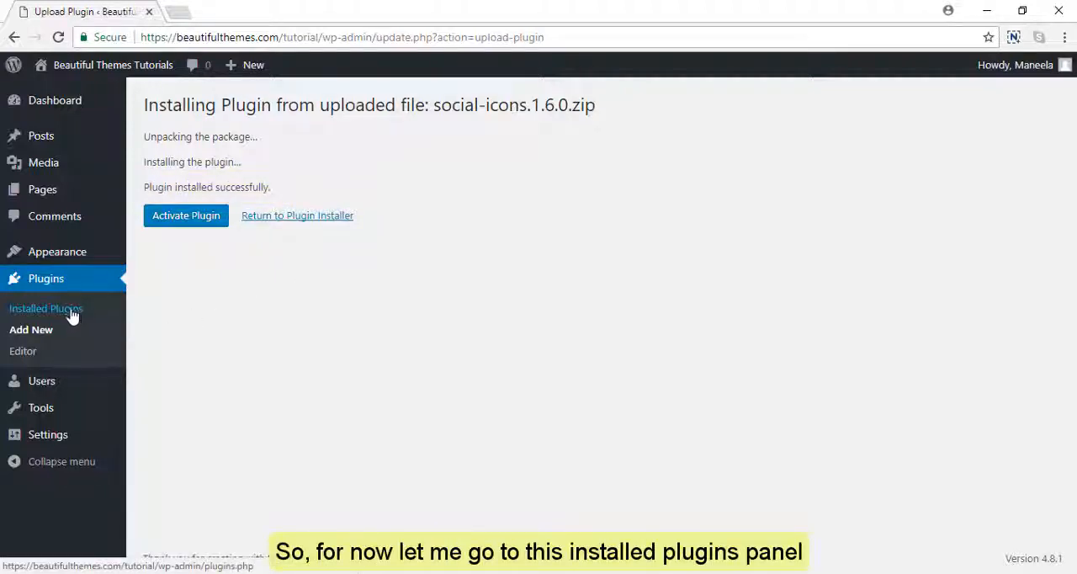
pyautogui.click(46, 308)
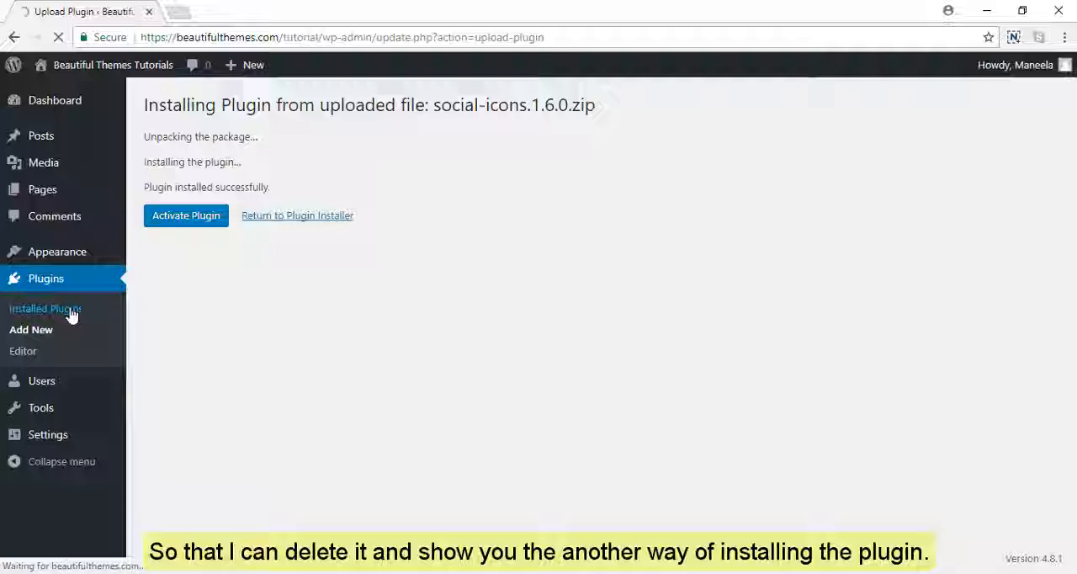
# - Delete the Social Icons plugin with its data, then head back to Add Plugins
pyautogui.click(263, 448)
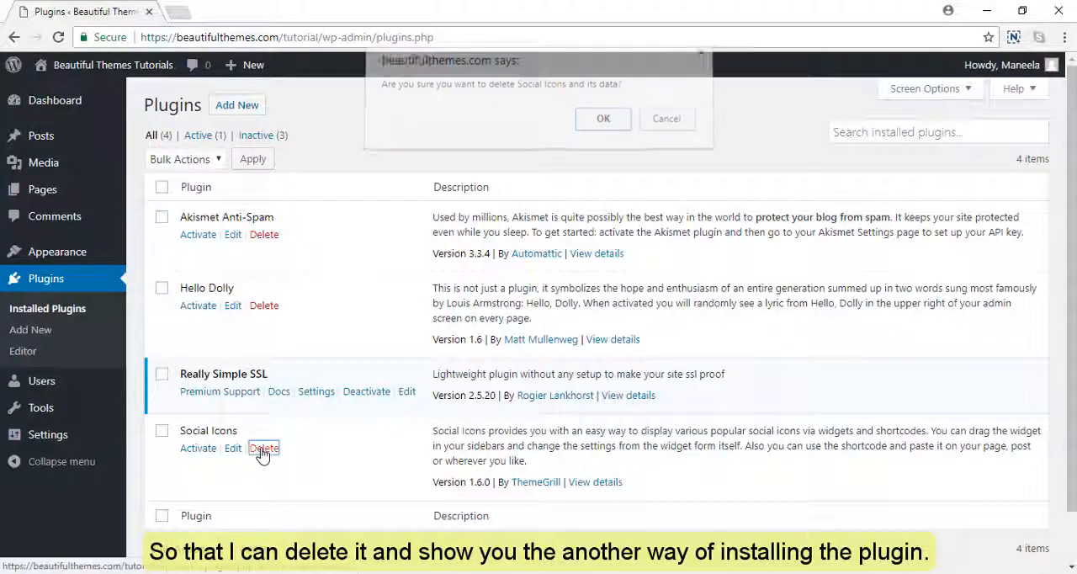
pyautogui.click(603, 117)
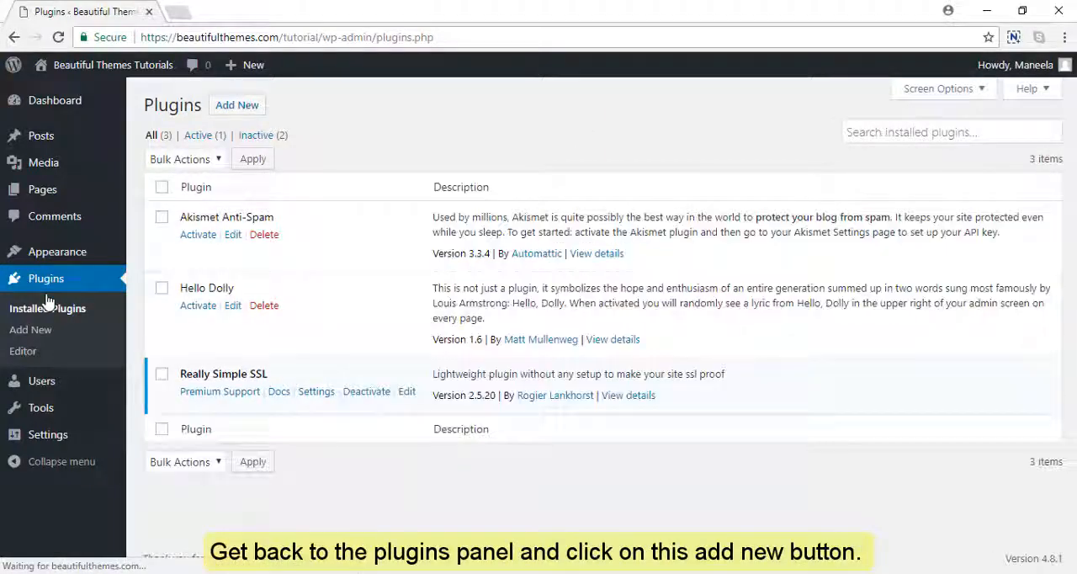
pyautogui.click(237, 105)
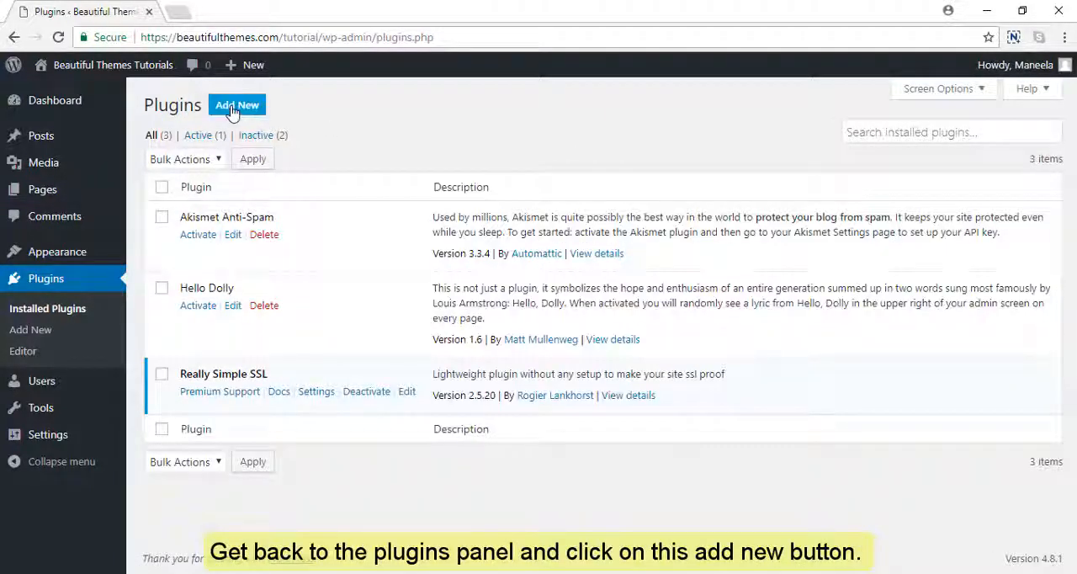
# - Search the plugin directory for 'social icons'
pyautogui.click(236, 104)
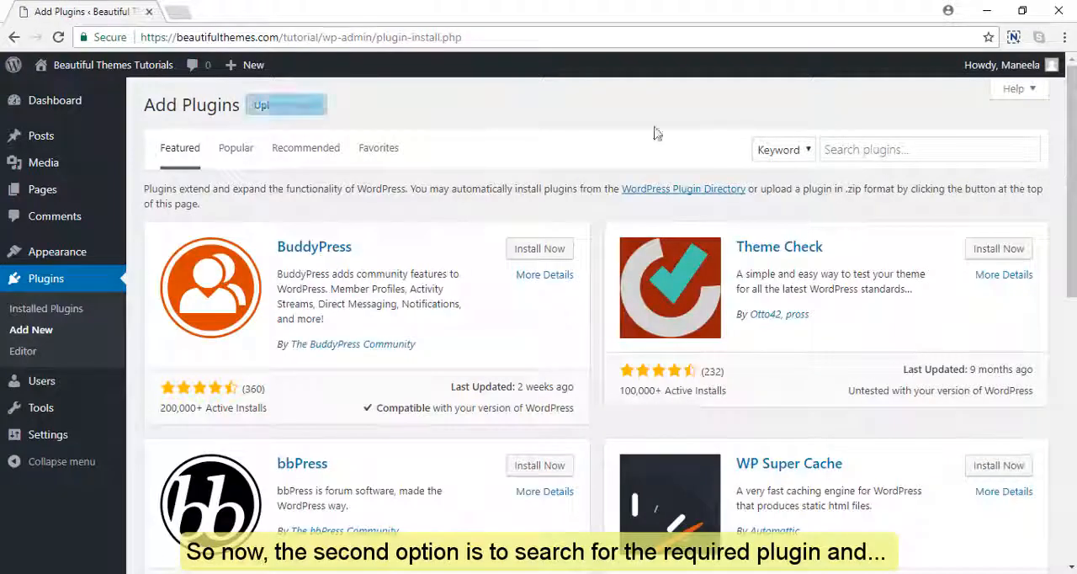
pyautogui.click(929, 148)
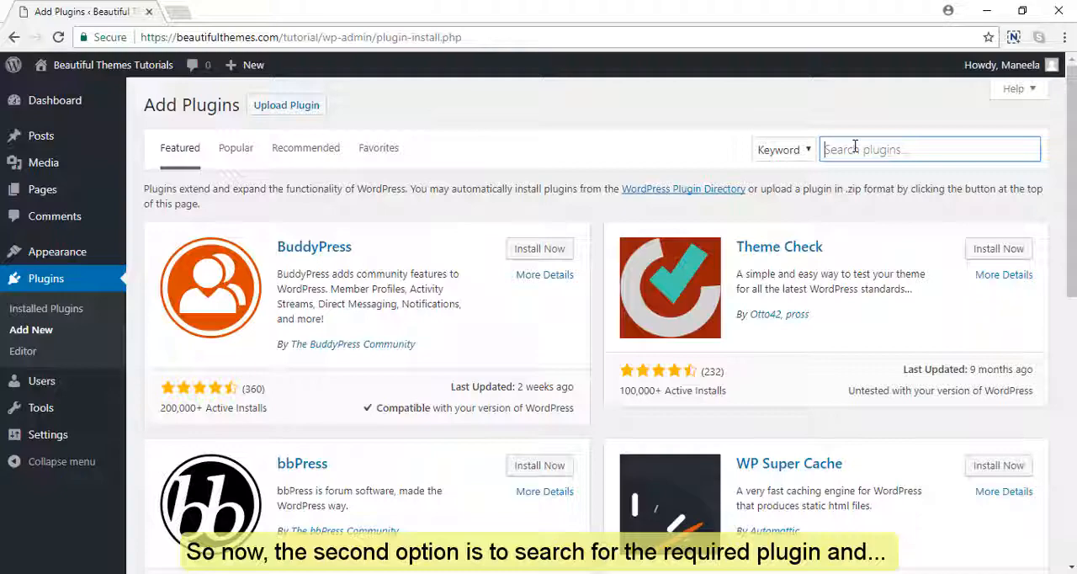
pyautogui.write('soc')
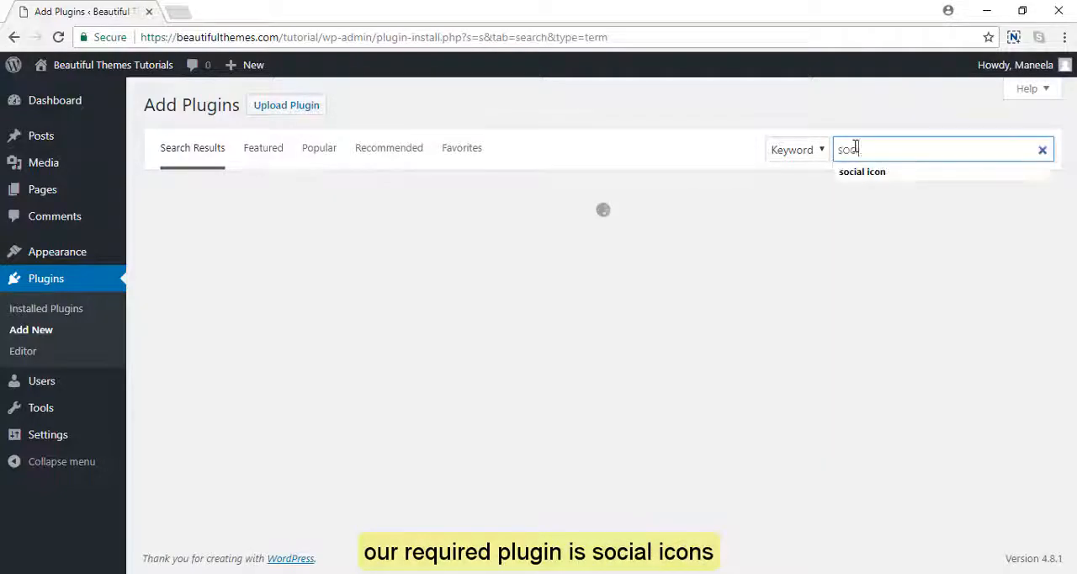
pyautogui.write('social icons')
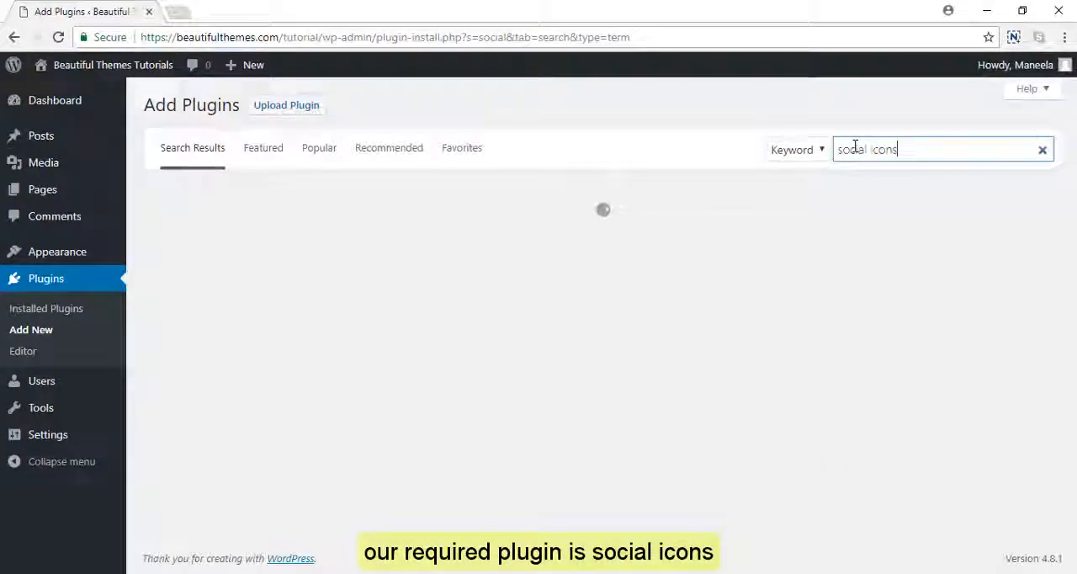